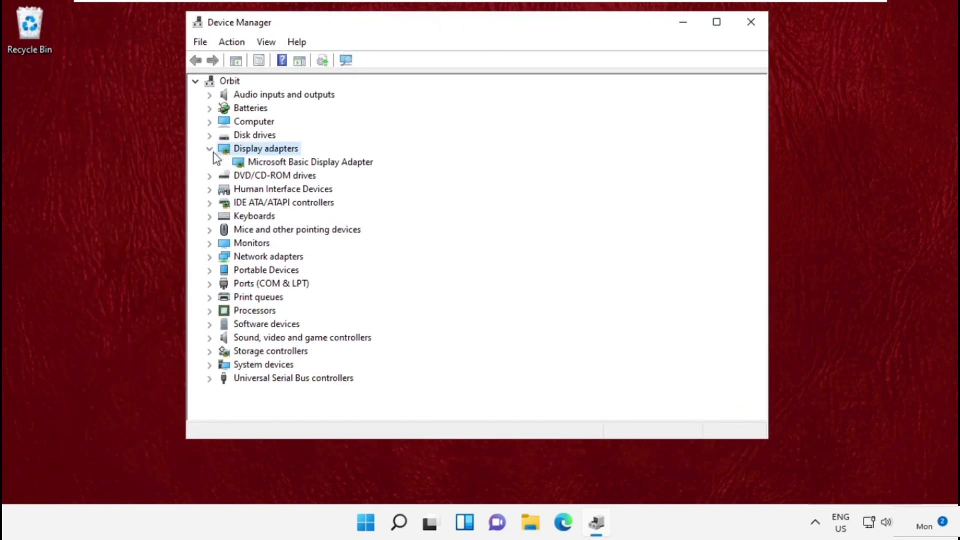
- Search automatically for an updated Microsoft Basic Display Adapter driver
{"action": "right_click", "coordinate": [311, 162]}
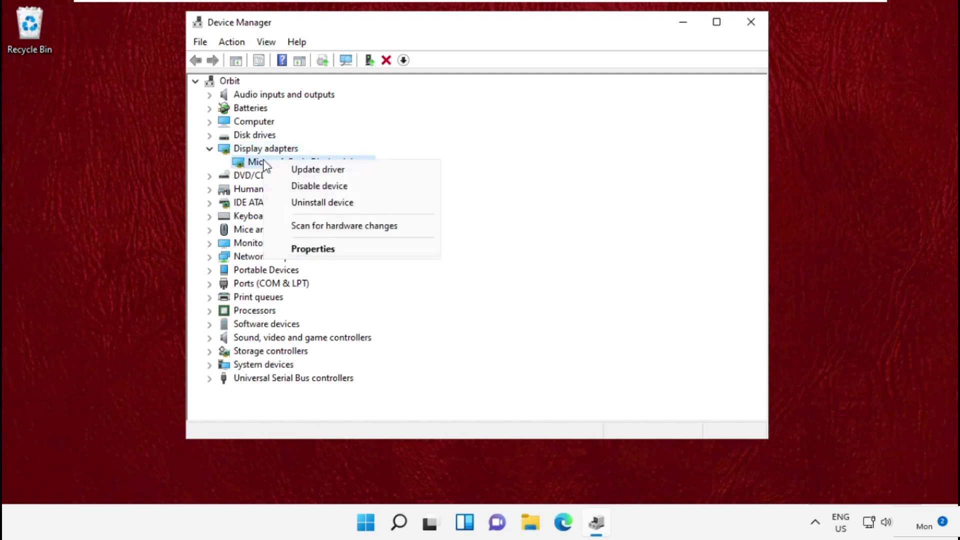
{"action": "left_click", "coordinate": [317, 169]}
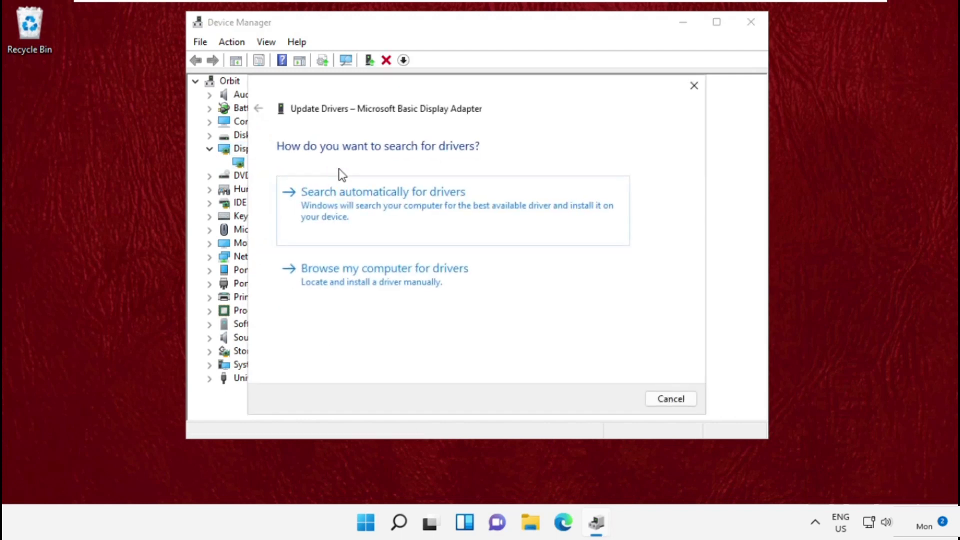
{"action": "left_click", "coordinate": [382, 192]}
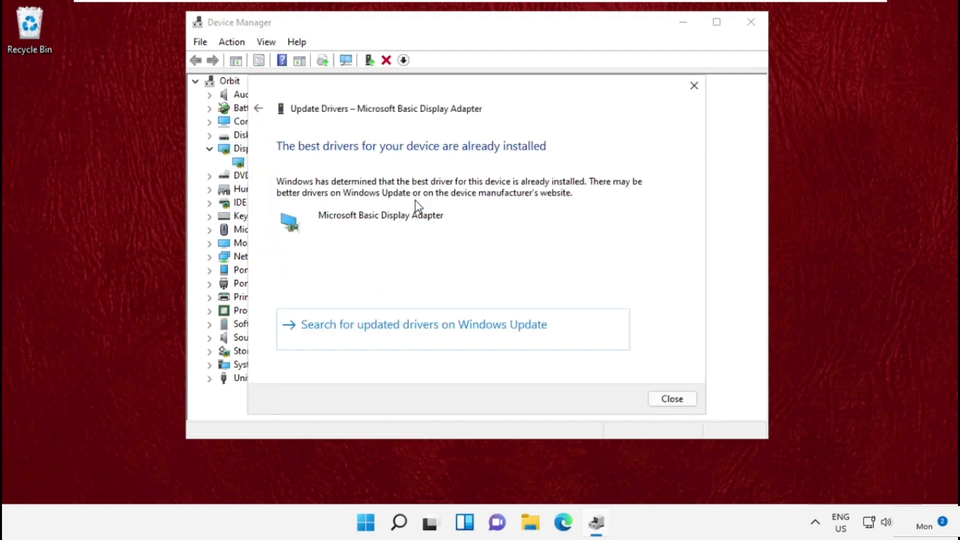
{"action": "mouse_move", "coordinate": [710, 98]}
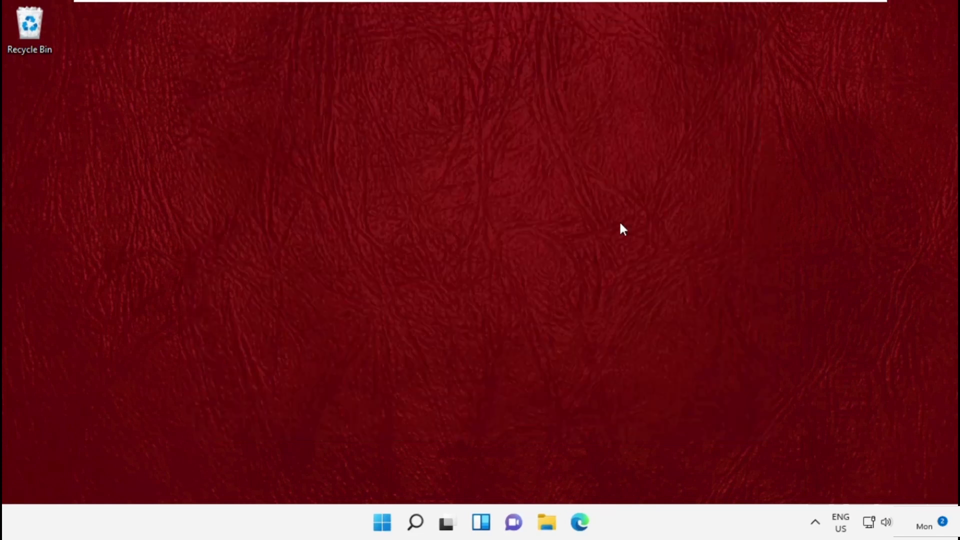
- Search Windows for 'Control Panel' and open the best match
{"action": "left_click", "coordinate": [415, 522]}
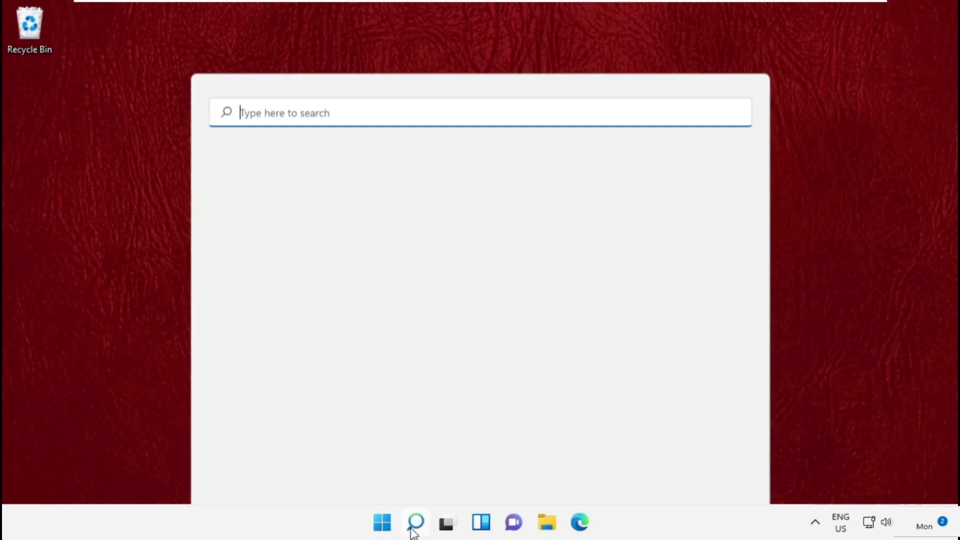
{"action": "left_click", "coordinate": [415, 522]}
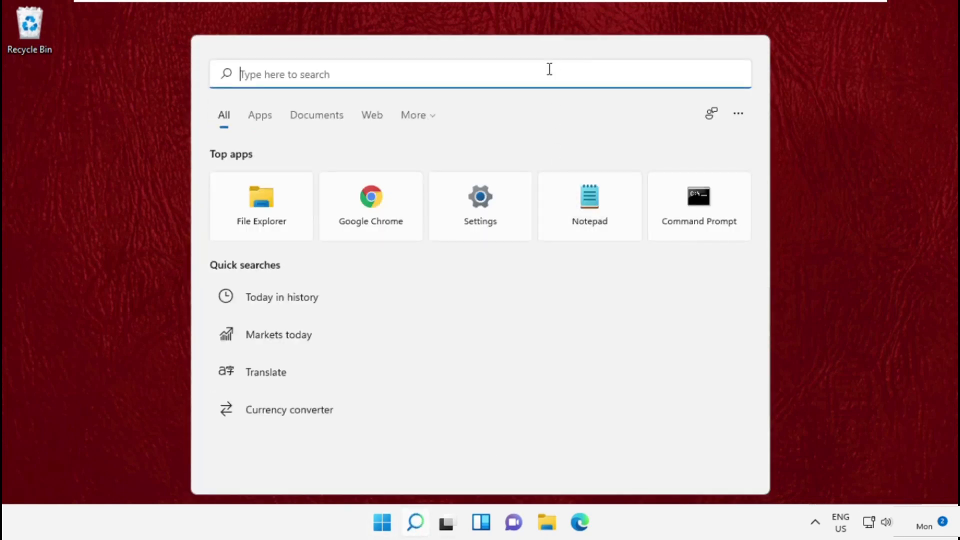
{"action": "type", "text": "Control Panel"}
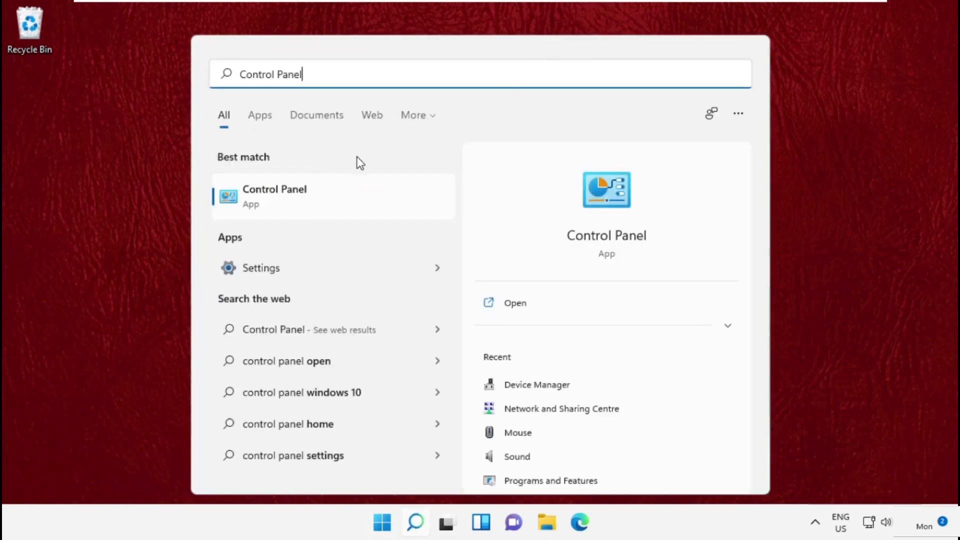
{"action": "left_click", "coordinate": [275, 194]}
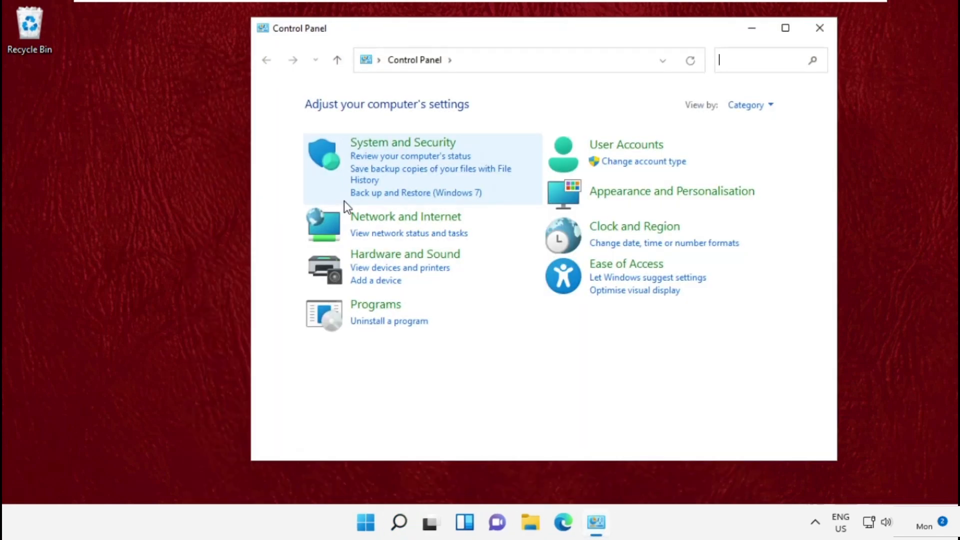
- Go through System and Security and Power Options to the High performance plan settings
{"action": "left_click", "coordinate": [402, 142]}
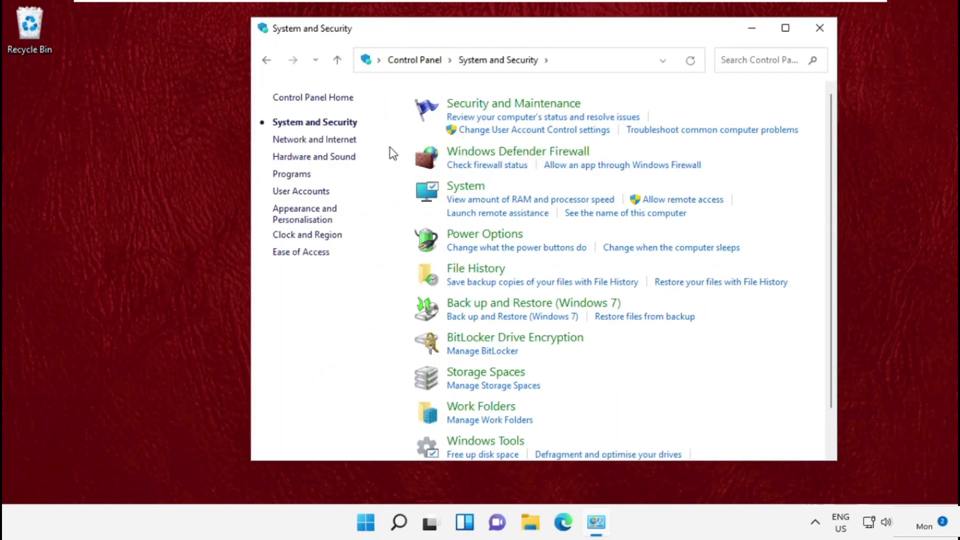
{"action": "left_click", "coordinate": [484, 234]}
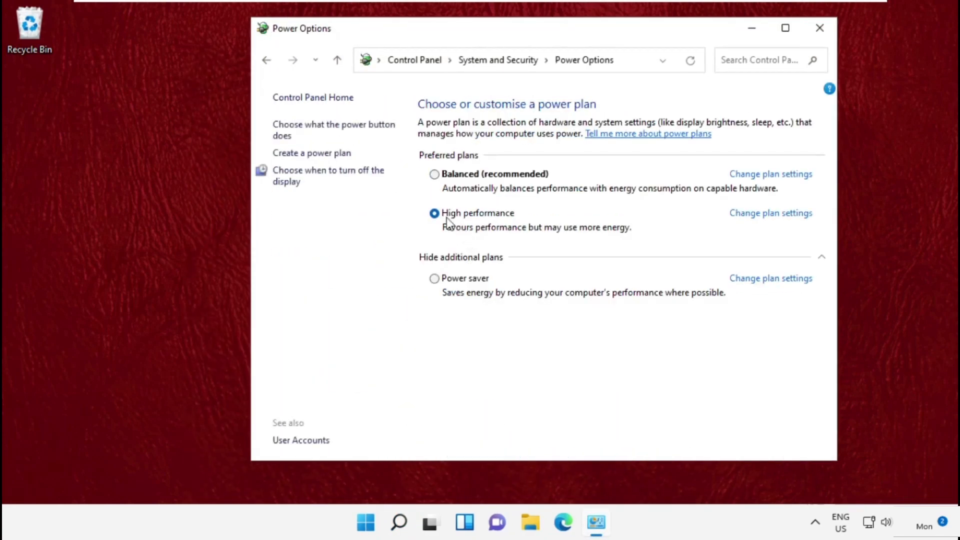
{"action": "mouse_move", "coordinate": [771, 212]}
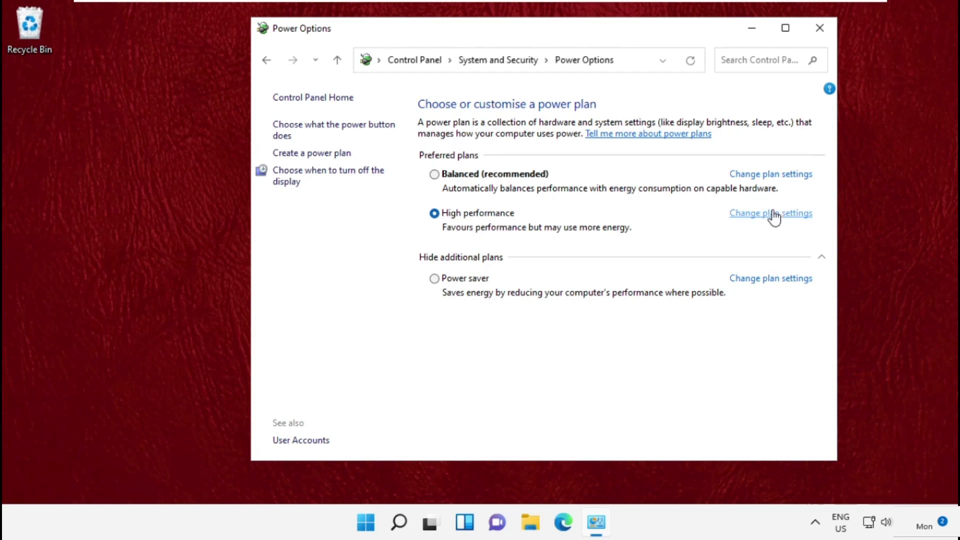
{"action": "left_click", "coordinate": [770, 212]}
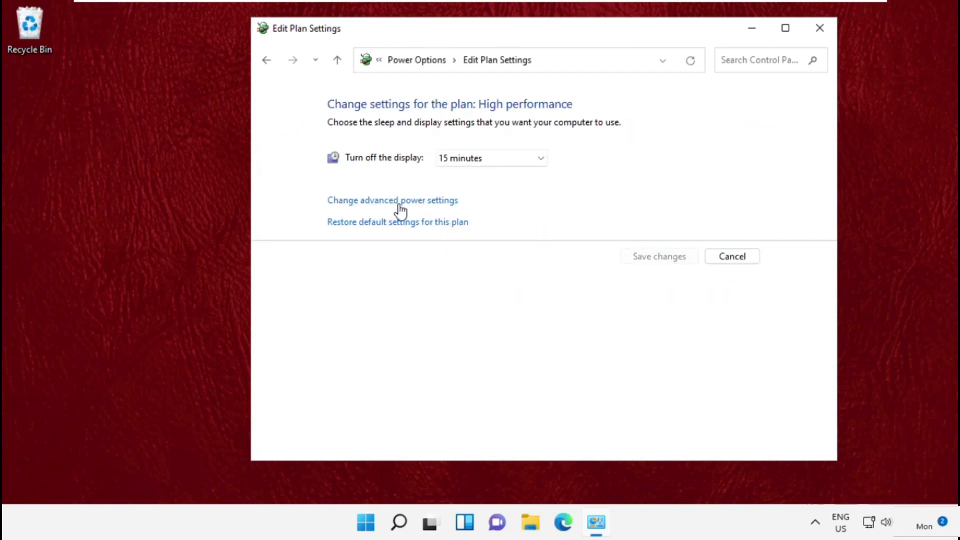
- Set Wireless Adapter Power Saving Mode to Maximum Power Saving in advanced settings and confirm
{"action": "left_click", "coordinate": [392, 199]}
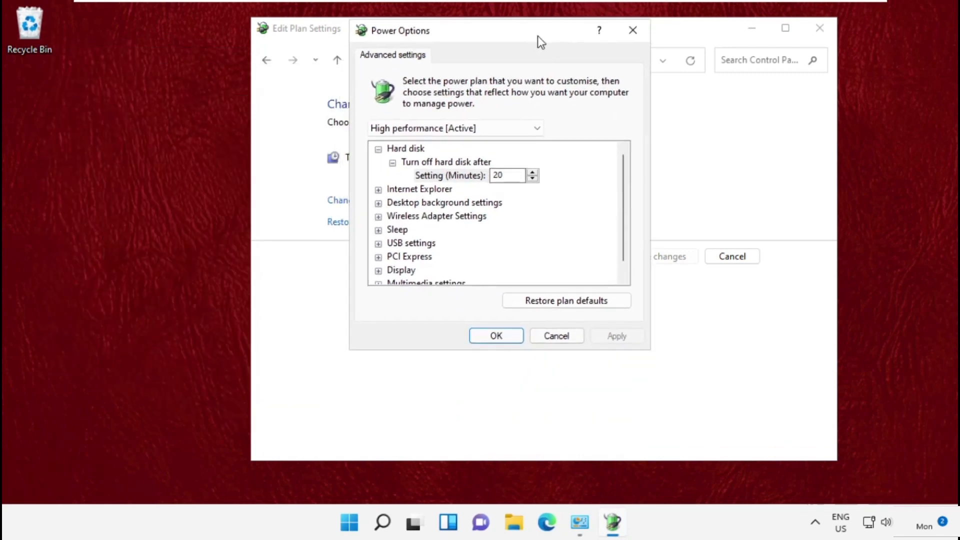
{"action": "mouse_move", "coordinate": [438, 191]}
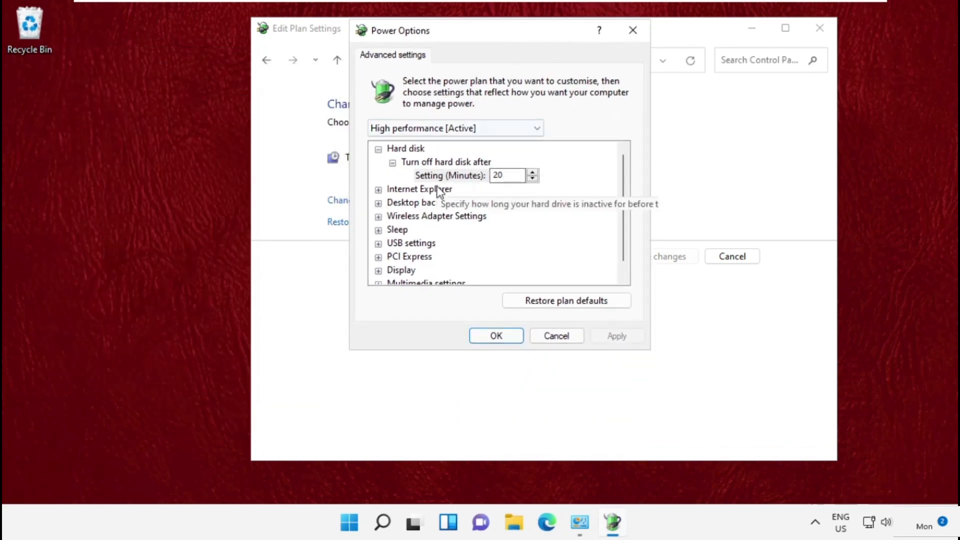
{"action": "left_click", "coordinate": [436, 215]}
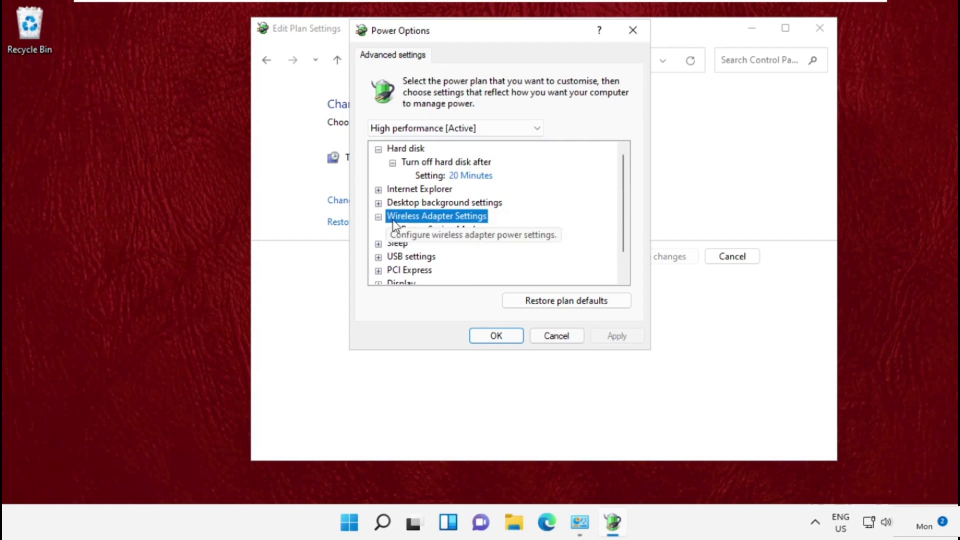
{"action": "left_click", "coordinate": [378, 215]}
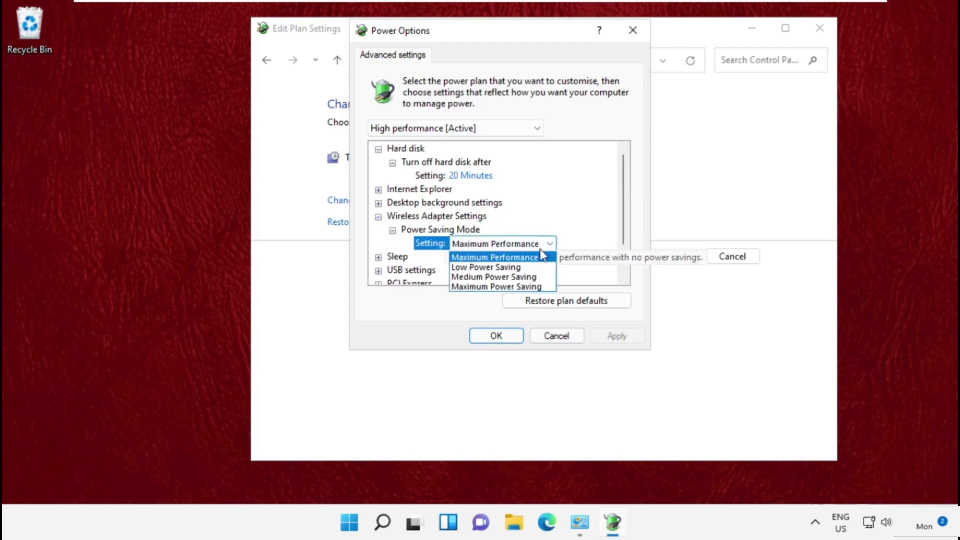
{"action": "left_click", "coordinate": [496, 287]}
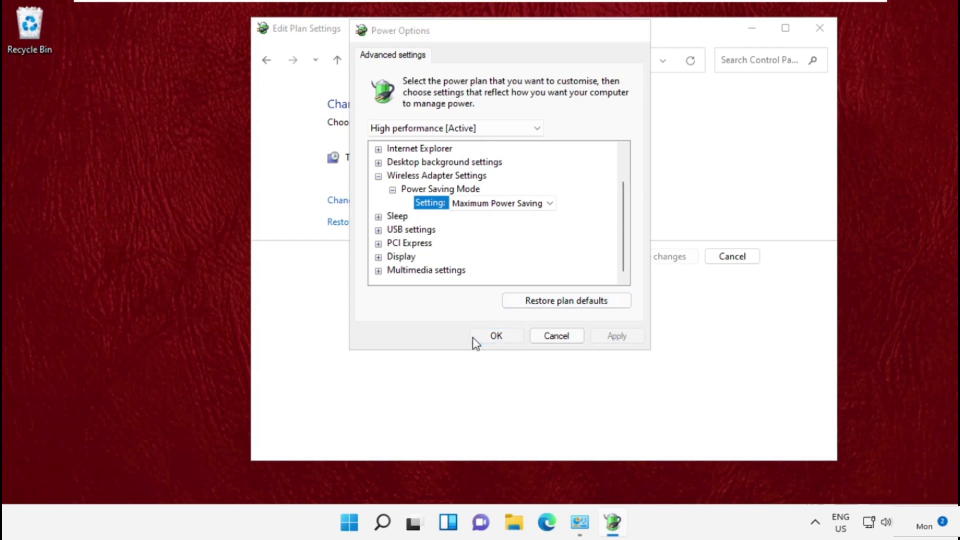
{"action": "left_click", "coordinate": [496, 336]}
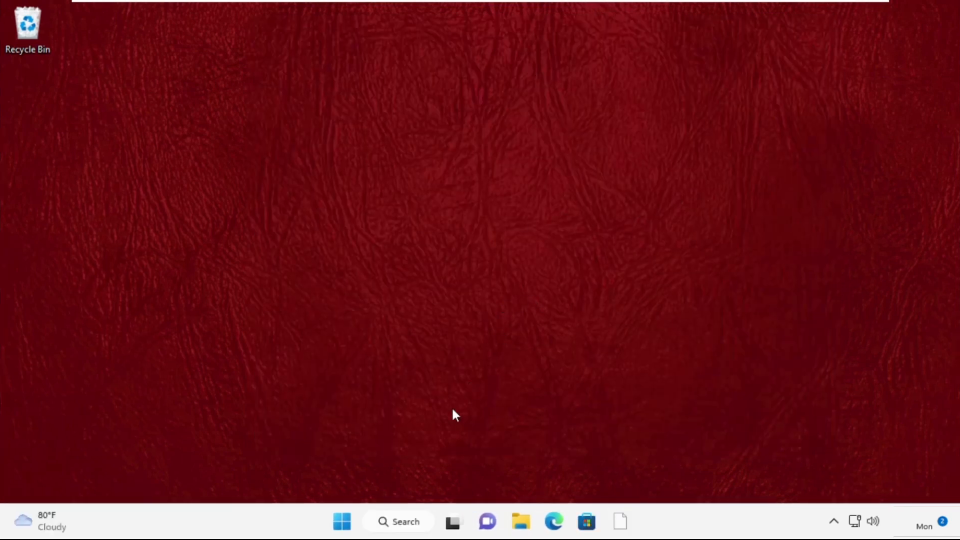
- Open Task Manager and start the Run new task dialog
{"action": "left_click", "coordinate": [399, 521]}
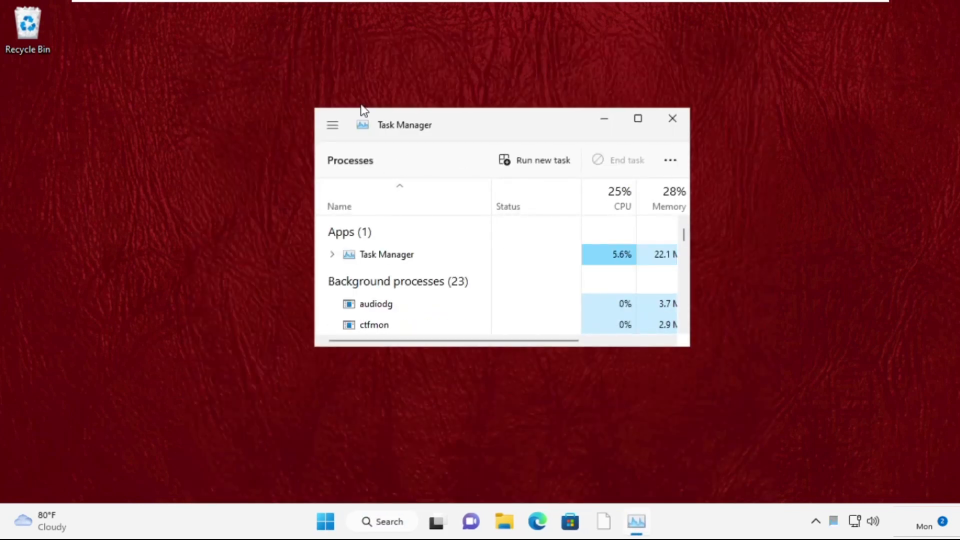
{"action": "left_click", "coordinate": [534, 160]}
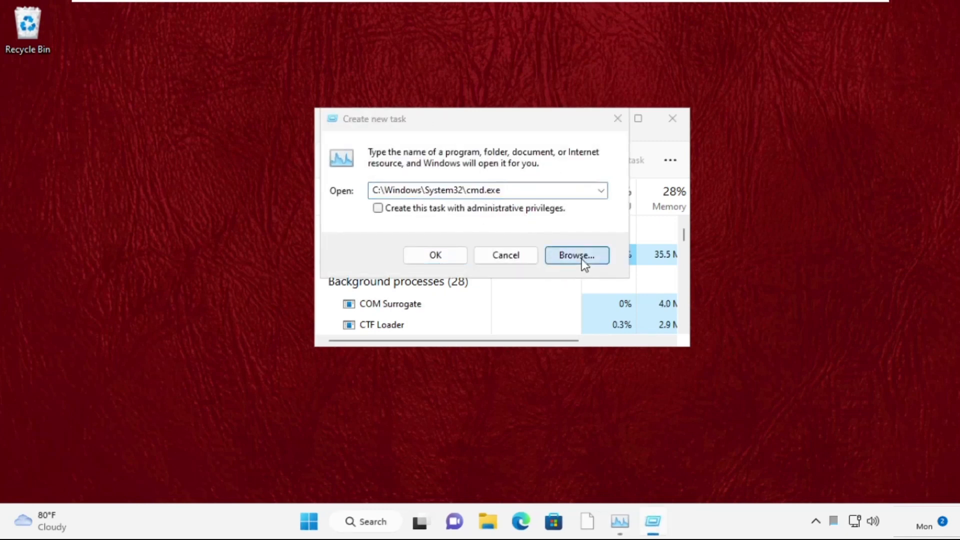
- Browse from This PC into Local Disk (C:) and the Windows folder
{"action": "left_click", "coordinate": [575, 255]}
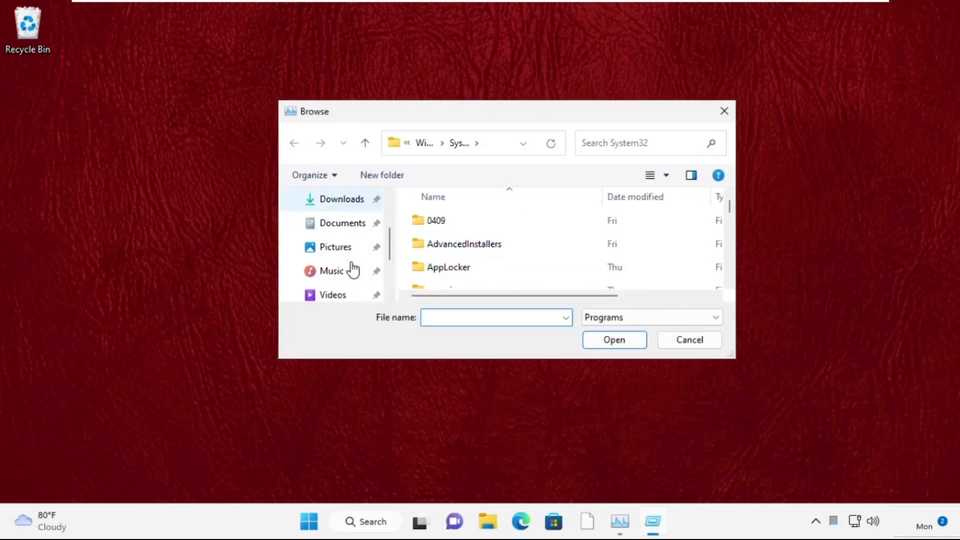
{"action": "left_click", "coordinate": [333, 271]}
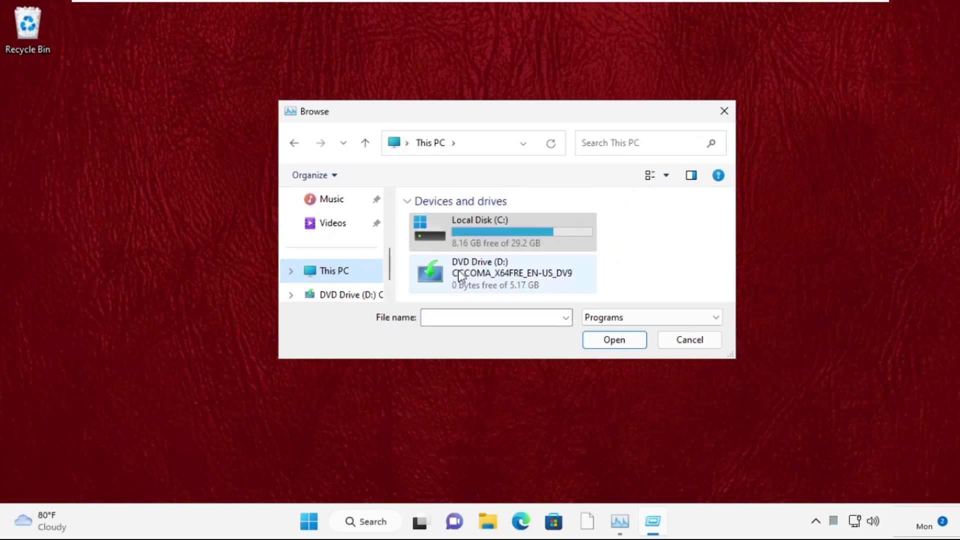
{"action": "double_click", "coordinate": [502, 231]}
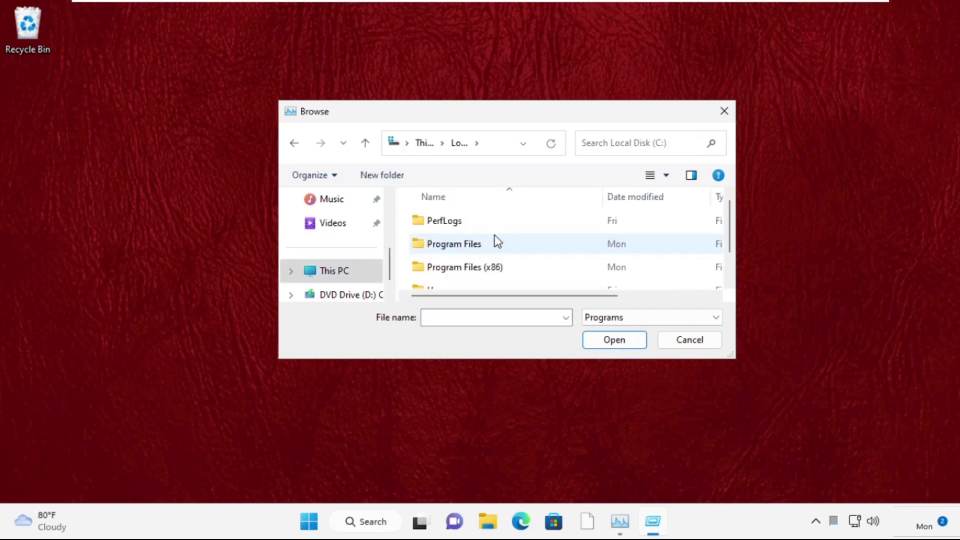
{"action": "scroll", "scroll_direction": "down", "scroll_amount": 3}
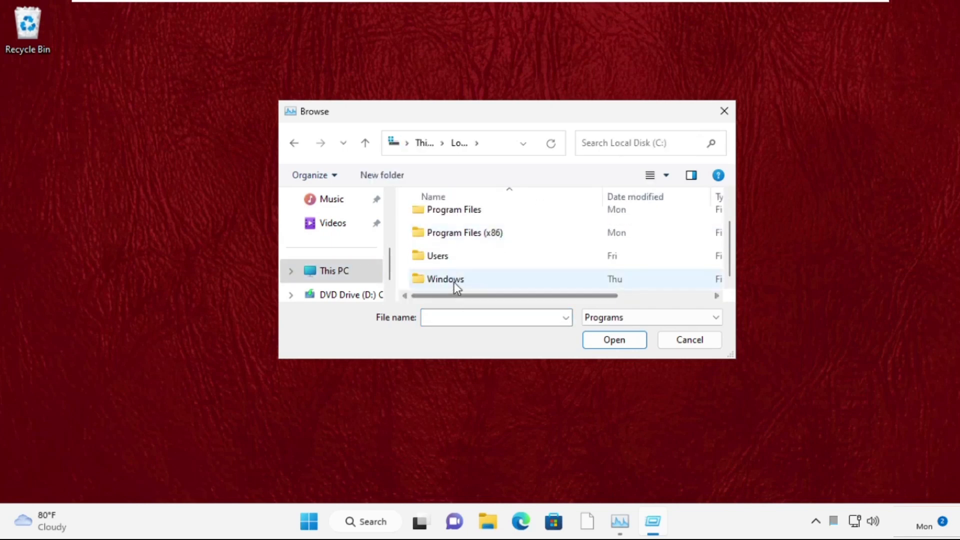
{"action": "double_click", "coordinate": [445, 278]}
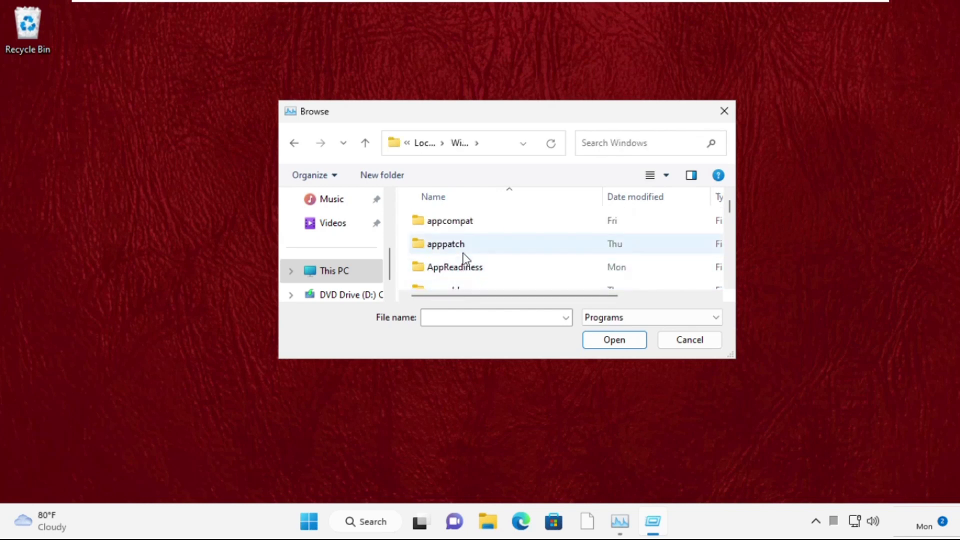
{"action": "scroll", "scroll_direction": "down", "scroll_amount": 3}
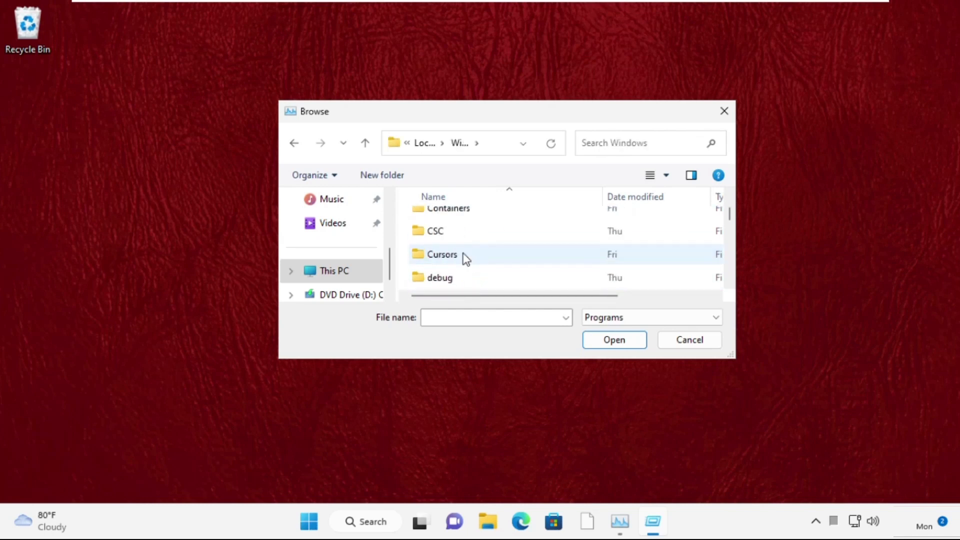
- Open System32 and pick cmd as the program to run
{"action": "scroll", "scroll_direction": "down", "scroll_amount": 3}
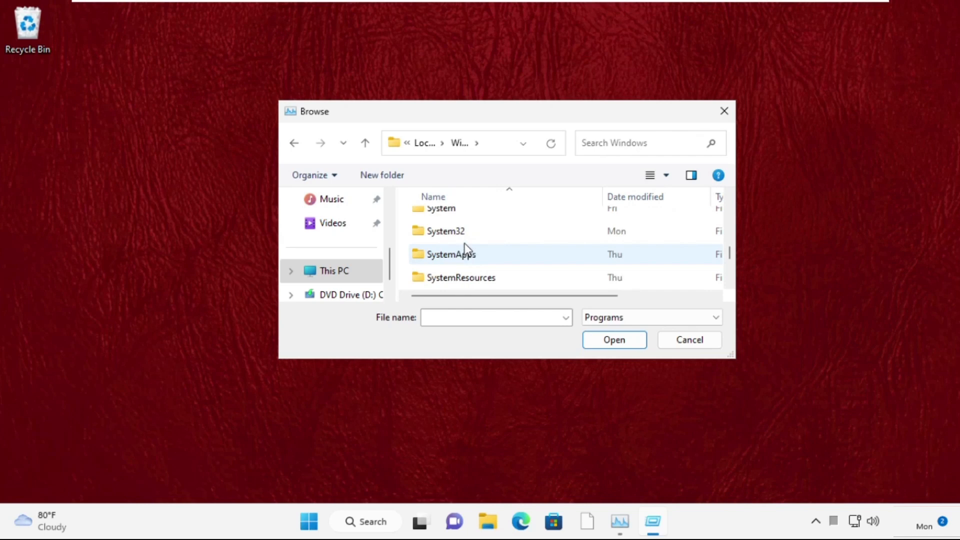
{"action": "left_click", "coordinate": [444, 231]}
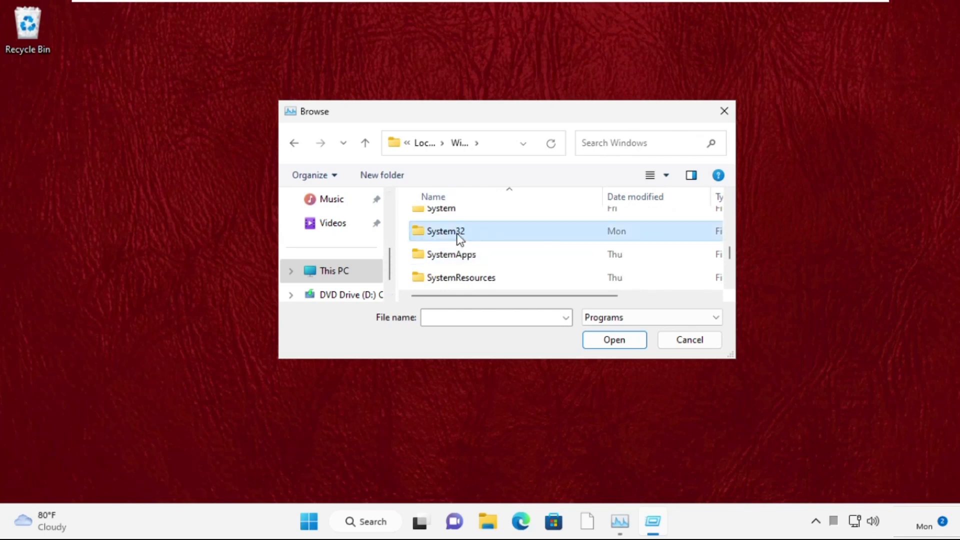
{"action": "double_click", "coordinate": [446, 231]}
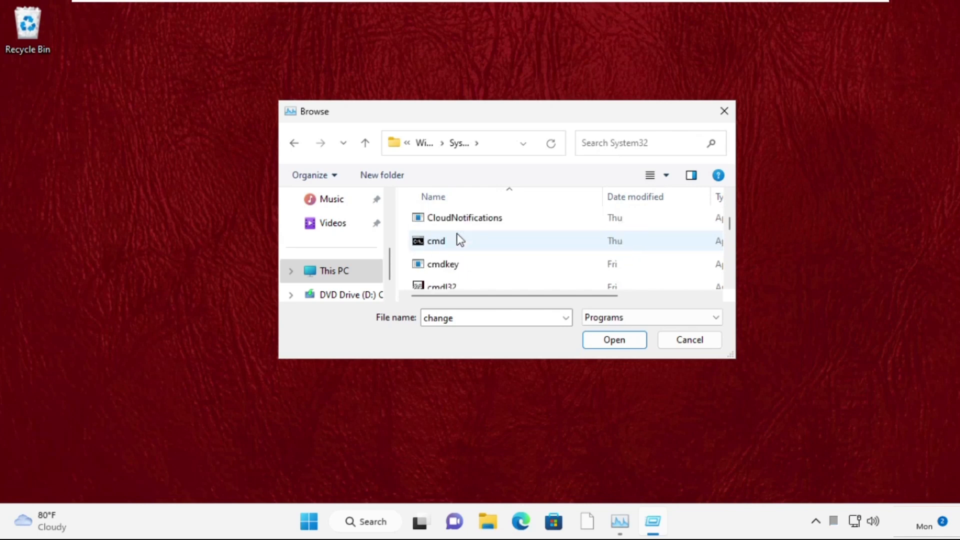
{"action": "left_click", "coordinate": [436, 240]}
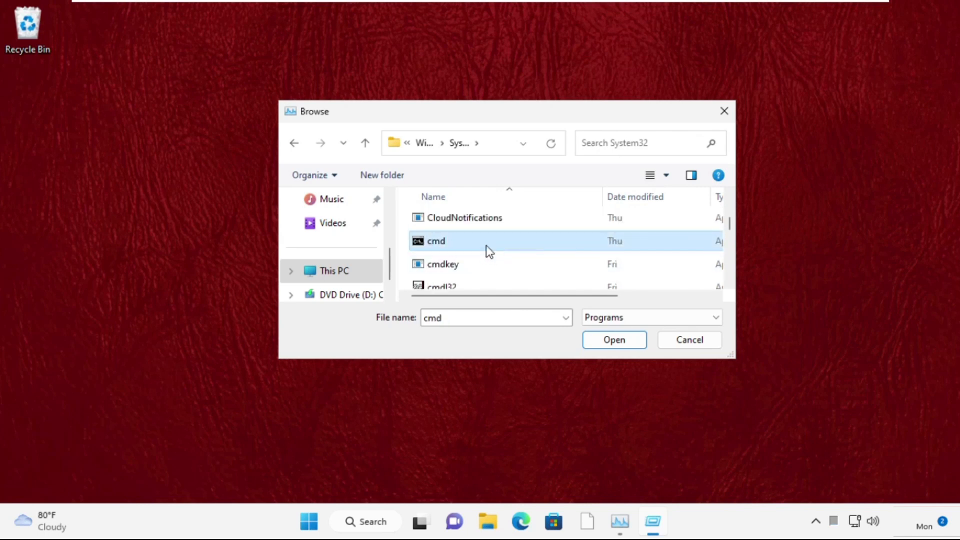
{"action": "left_click", "coordinate": [613, 340]}
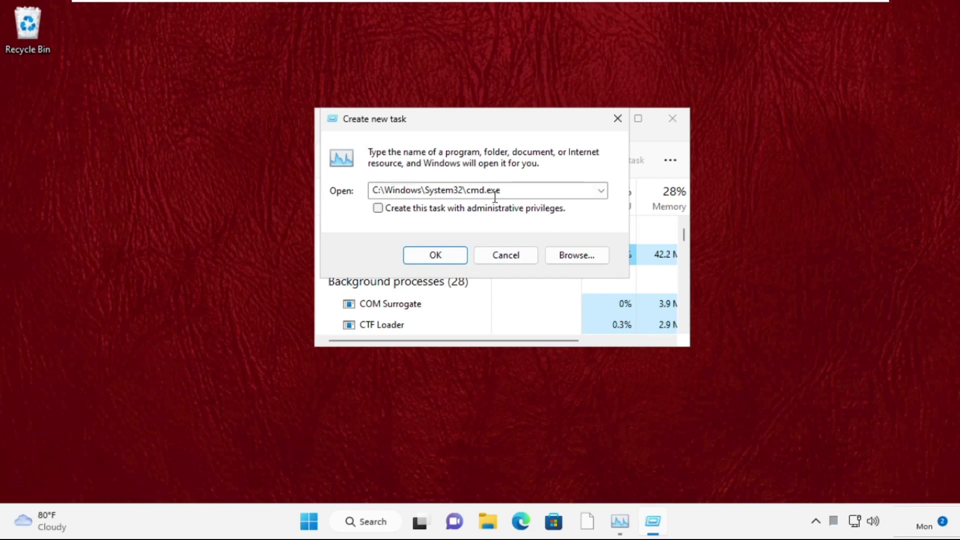
- Launch cmd.exe with administrative privileges ticked
{"action": "left_click", "coordinate": [378, 208]}
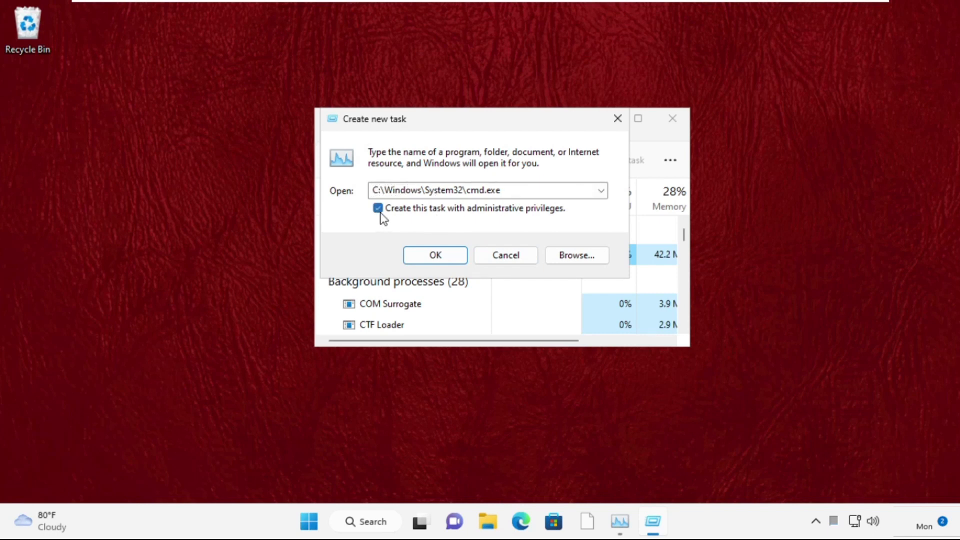
{"action": "left_click", "coordinate": [434, 254]}
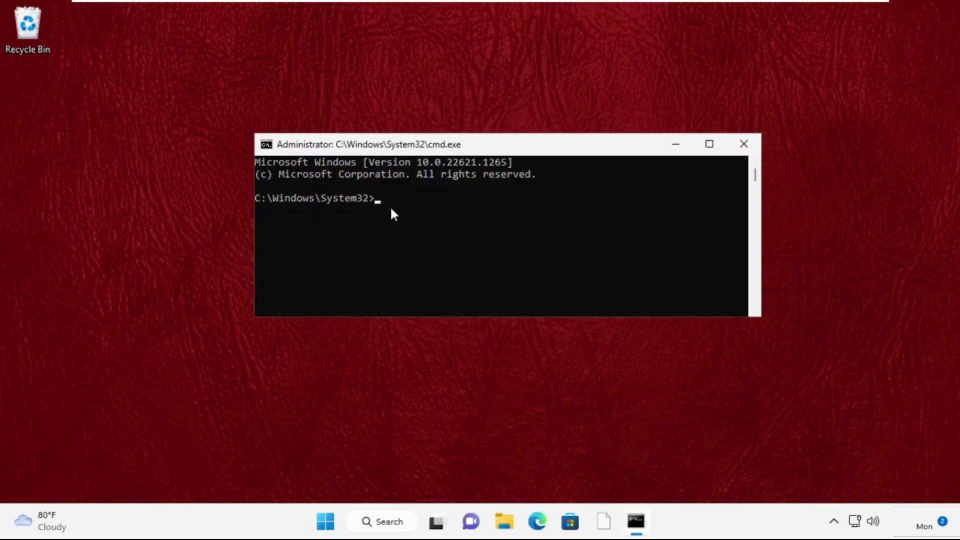
- Run sfc /scanfile=c:\windows\system32\ieframe.dll and review the no-violations result
{"action": "type", "text": "sfc"}
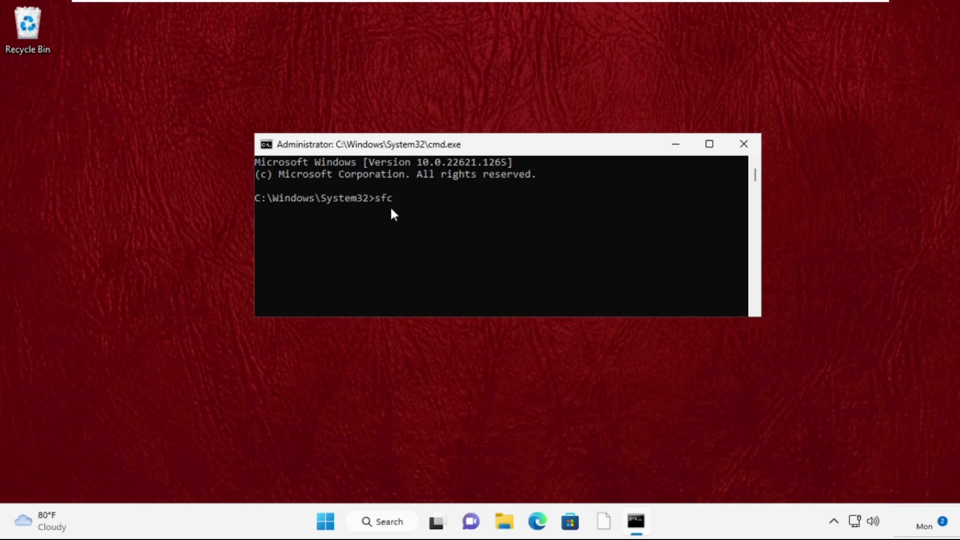
{"action": "type", "text": "/sca"}
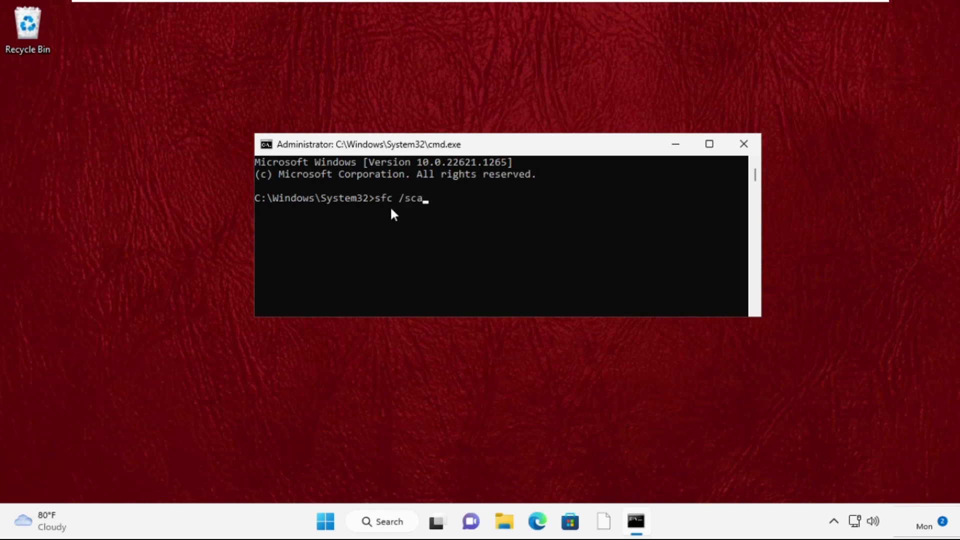
{"action": "type", "text": "nfile=c:"}
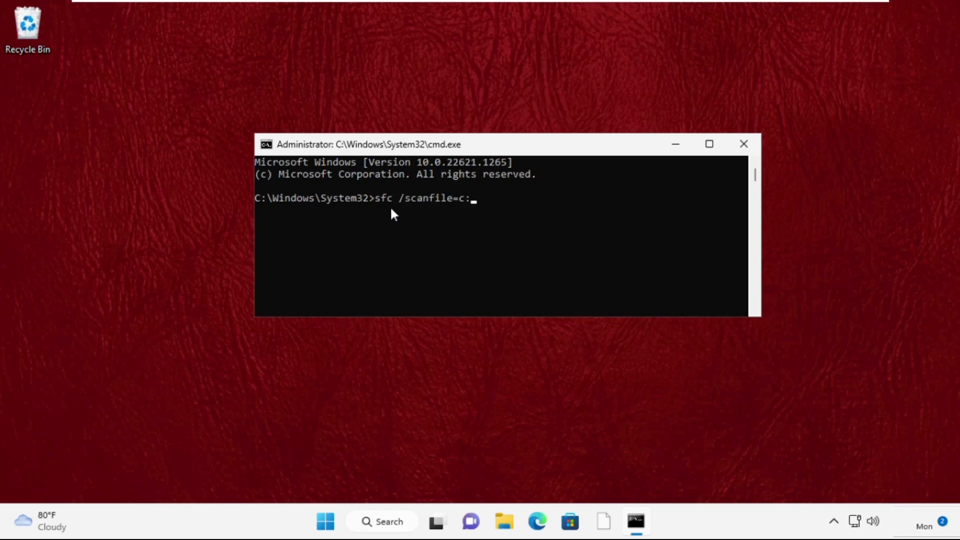
{"action": "type", "text": "\\windo"}
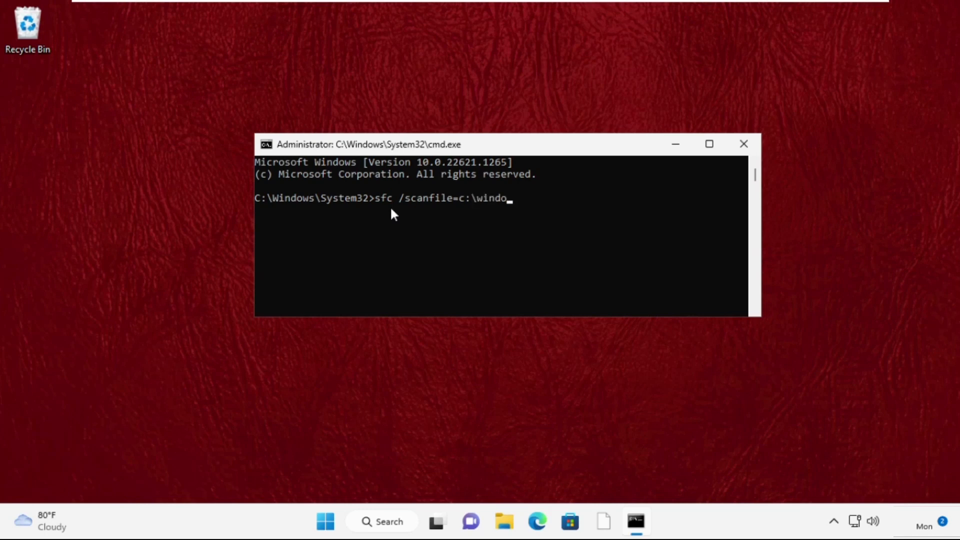
{"action": "type", "text": "ws\\system32\\"}
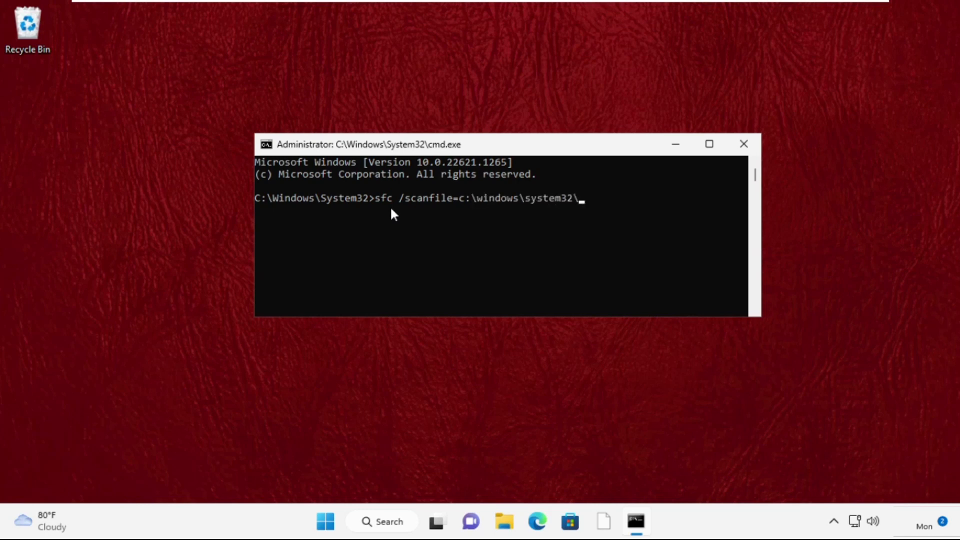
{"action": "type", "text": "ieframe.dll"}
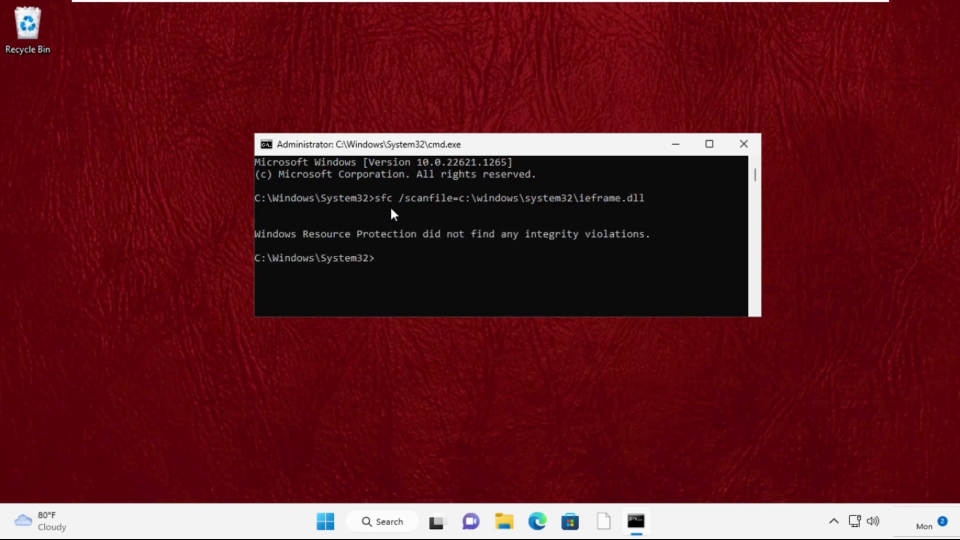
{"action": "scroll", "scroll_direction": "down", "scroll_amount": 3}
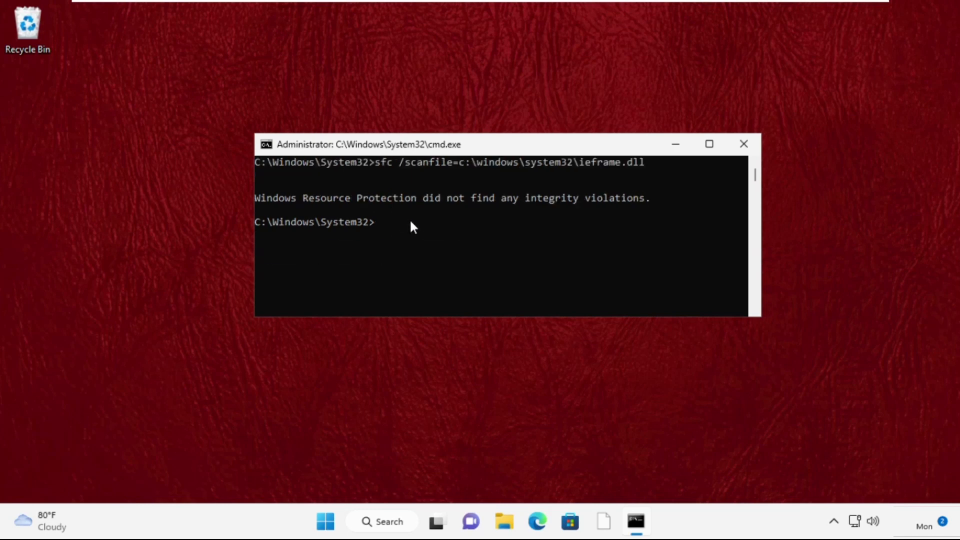
- Run sfc /verifyfile=c:\windows\system32\ieframe.dll, then exit Command Prompt
{"action": "type", "text": "sfc /ve"}
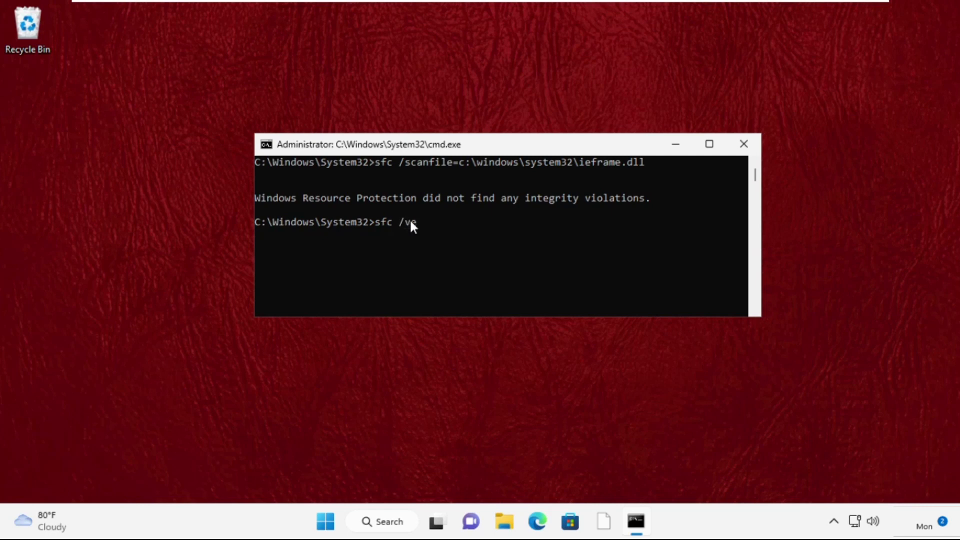
{"action": "type", "text": "rifyfile"}
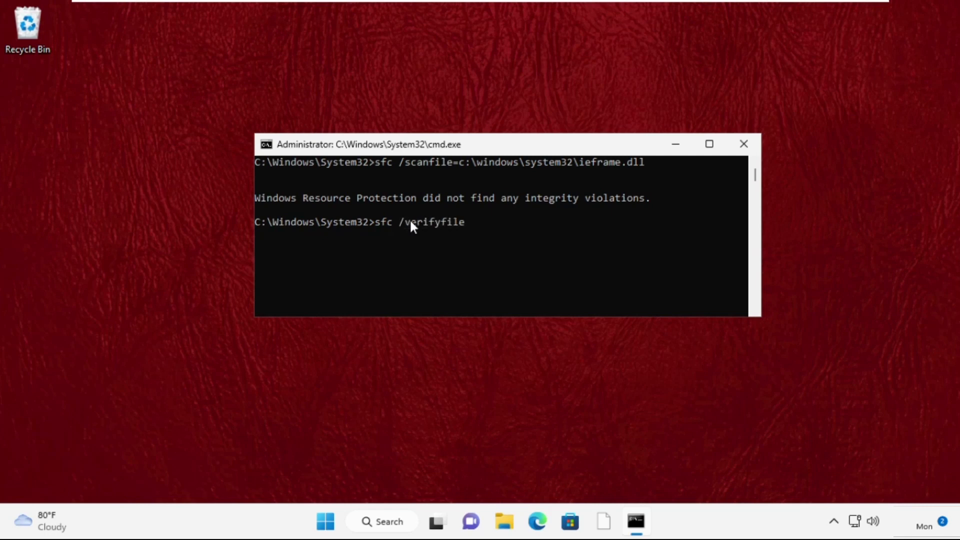
{"action": "type", "text": "=c:"}
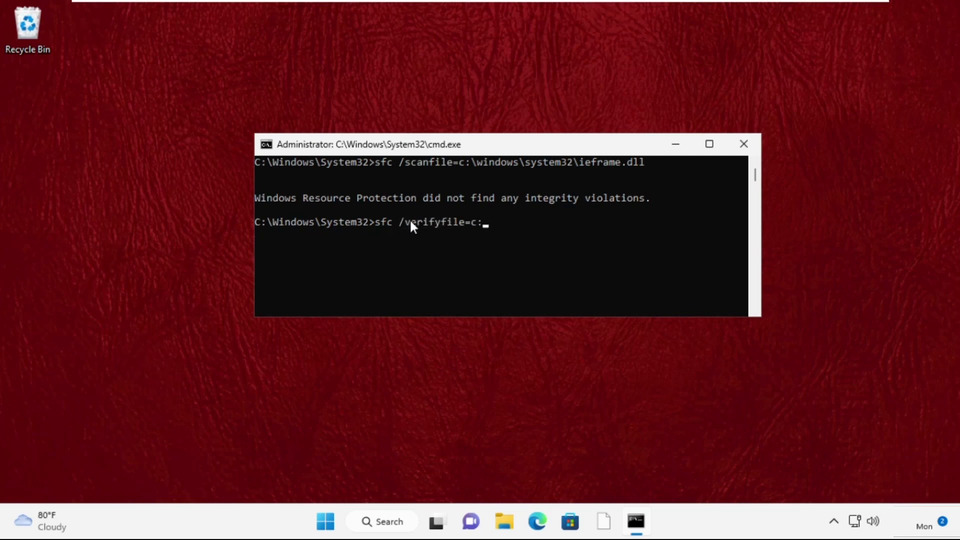
{"action": "type", "text": "windows\\syst"}
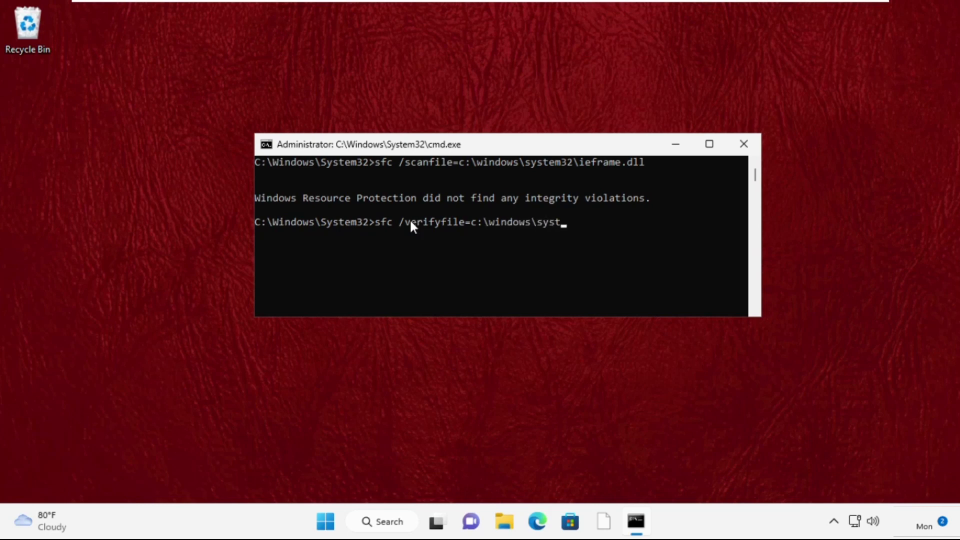
{"action": "type", "text": "em32\\iefram"}
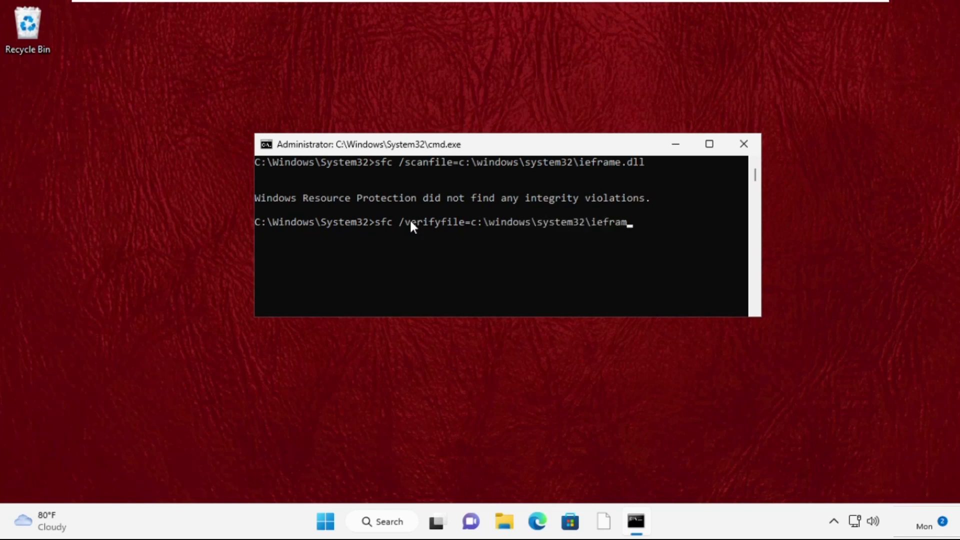
{"action": "key", "text": "Enter"}
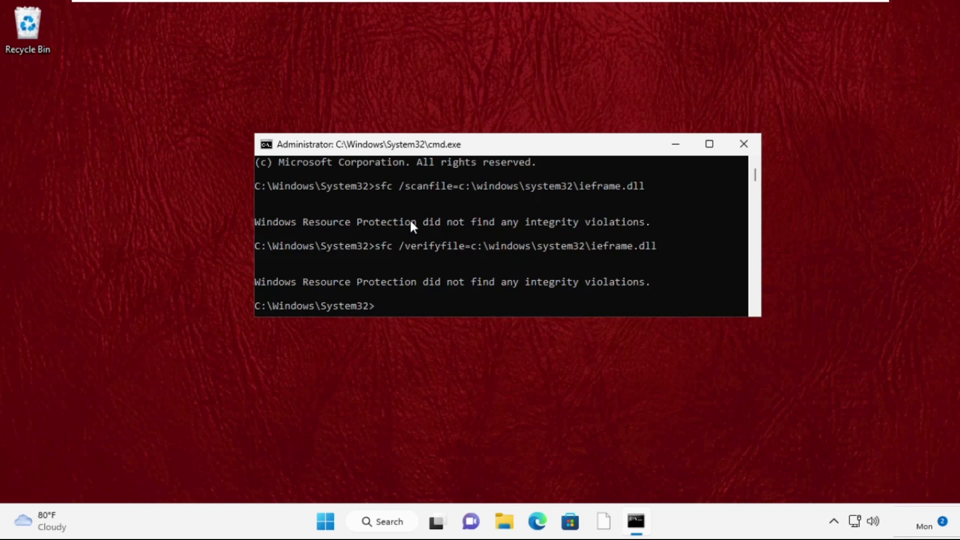
{"action": "type", "text": "exit"}
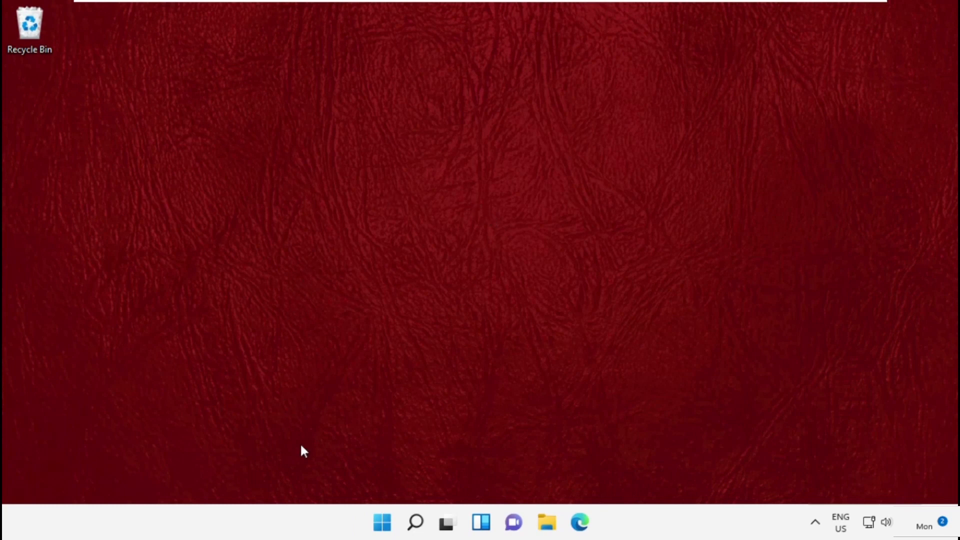
- Search for Cmd, run it as administrator, and approve User Account Control
{"action": "left_click", "coordinate": [415, 521]}
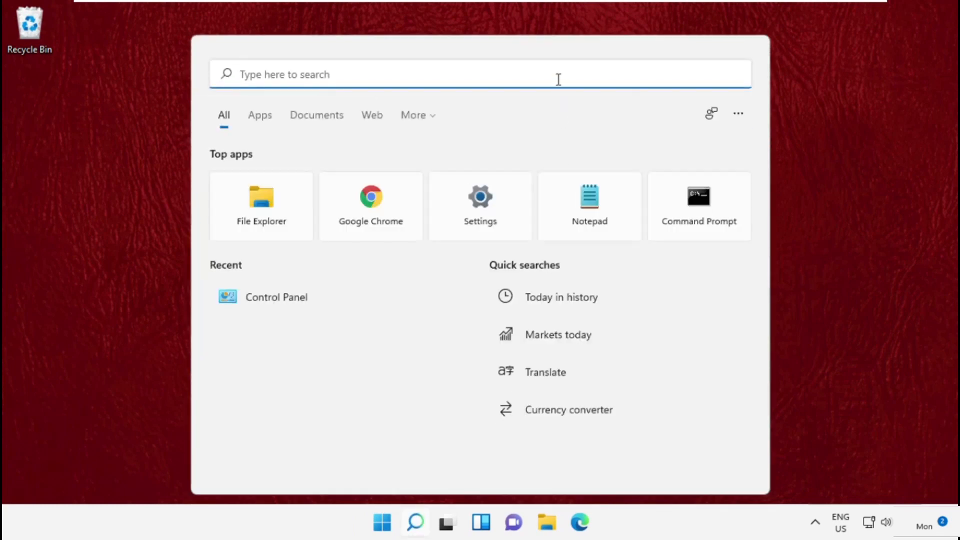
{"action": "type", "text": "Cmd"}
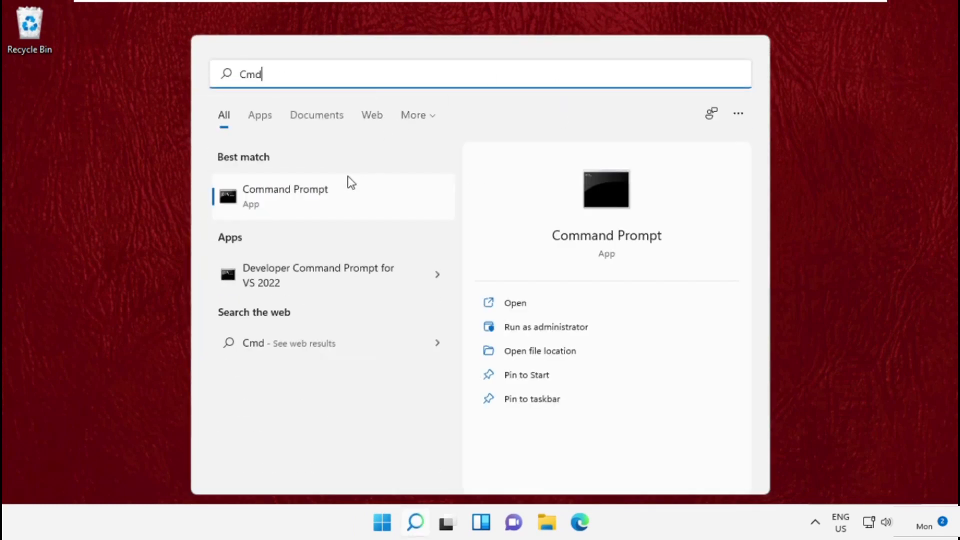
{"action": "left_click", "coordinate": [546, 326]}
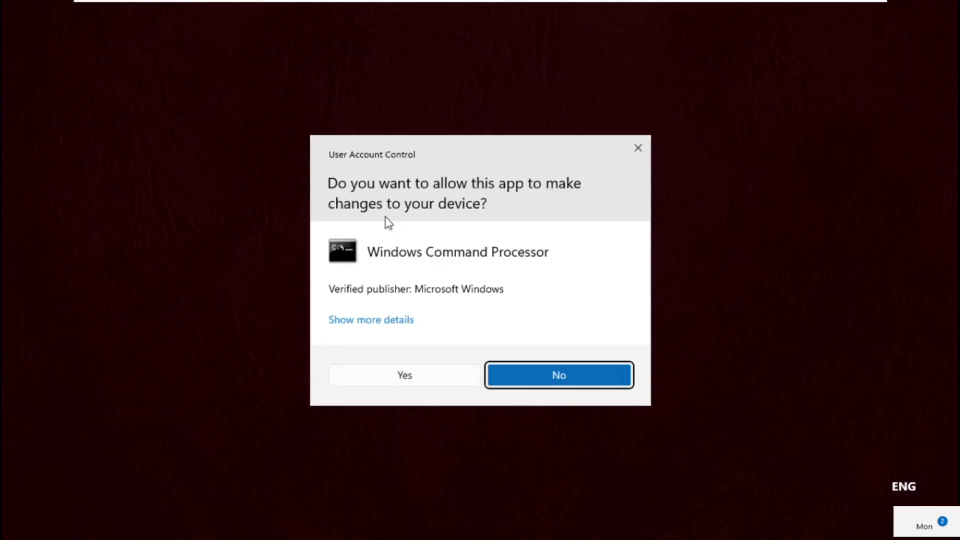
{"action": "left_click", "coordinate": [403, 374]}
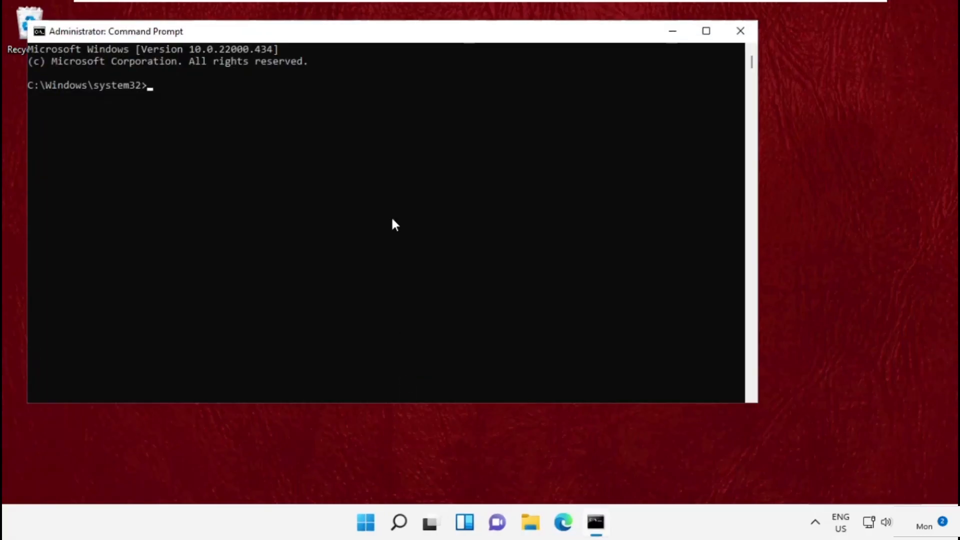
- Centre the admin Command Prompt, disable hibernation with powercfg -h off, and close it
{"action": "left_click_drag", "start_coordinate": [117, 31], "coordinate": [239, 52]}
{"action": "type", "text": "powercfg -h off"}
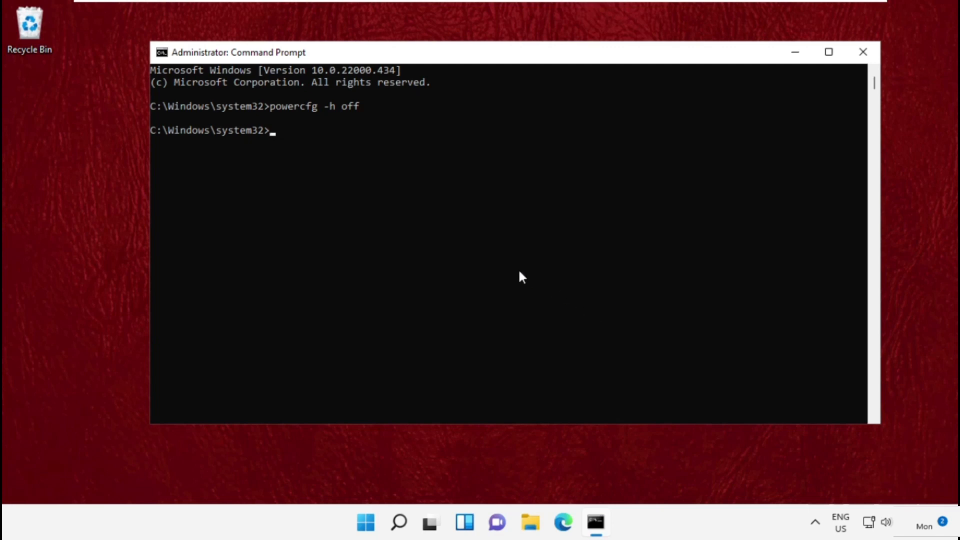
{"action": "mouse_move", "coordinate": [853, 69]}
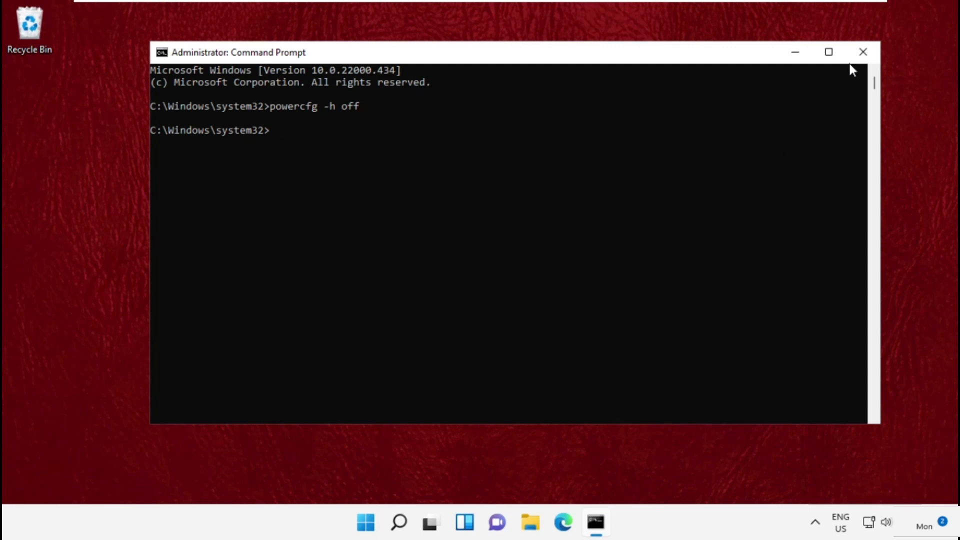
{"action": "left_click", "coordinate": [862, 51]}
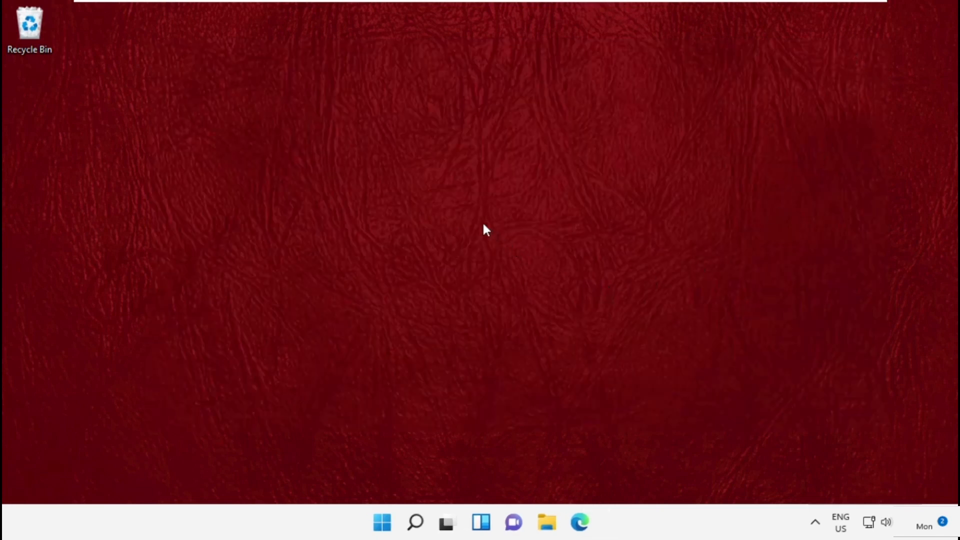